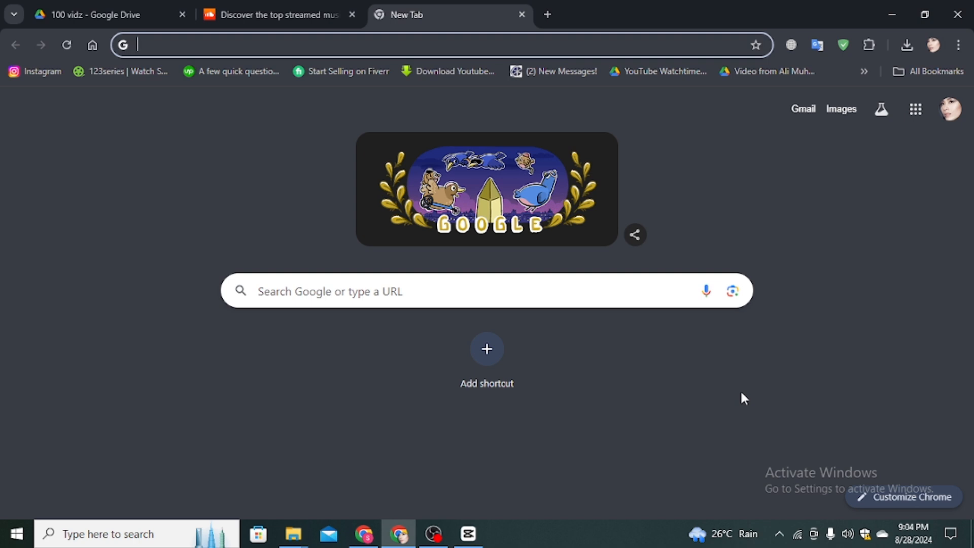
mouse_move(234, 42)
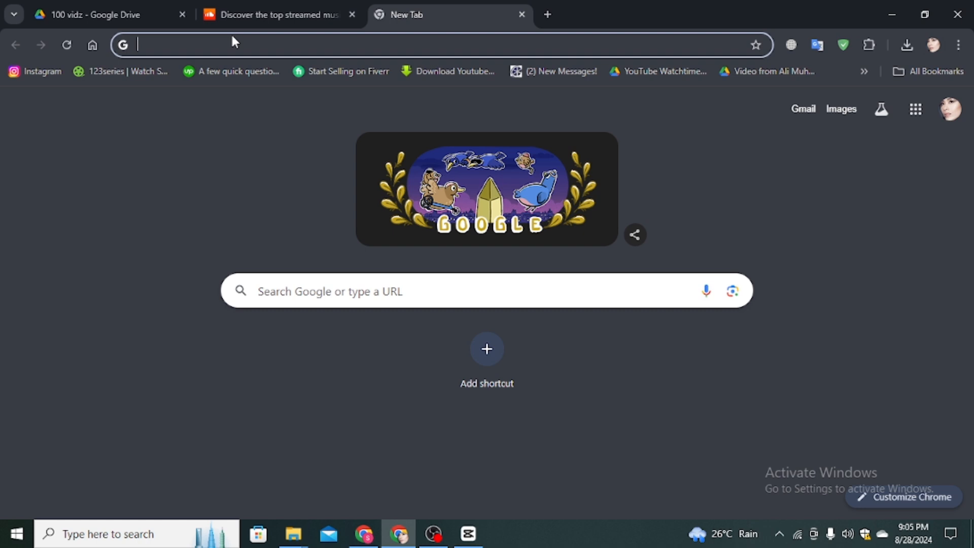
Step: Return to the SoundCloud discover tab and look over its trending genres and playlists
left_click(276, 14)
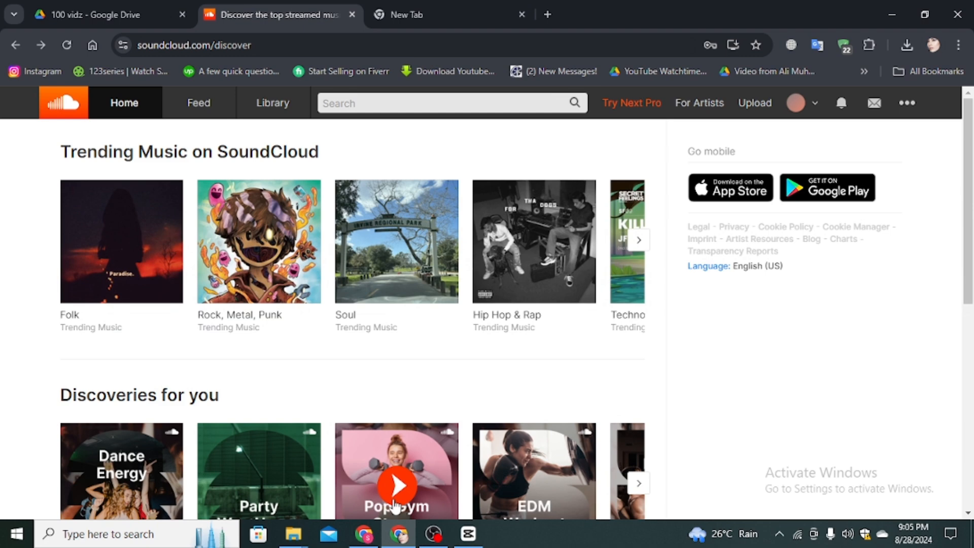
scroll("down", 3)
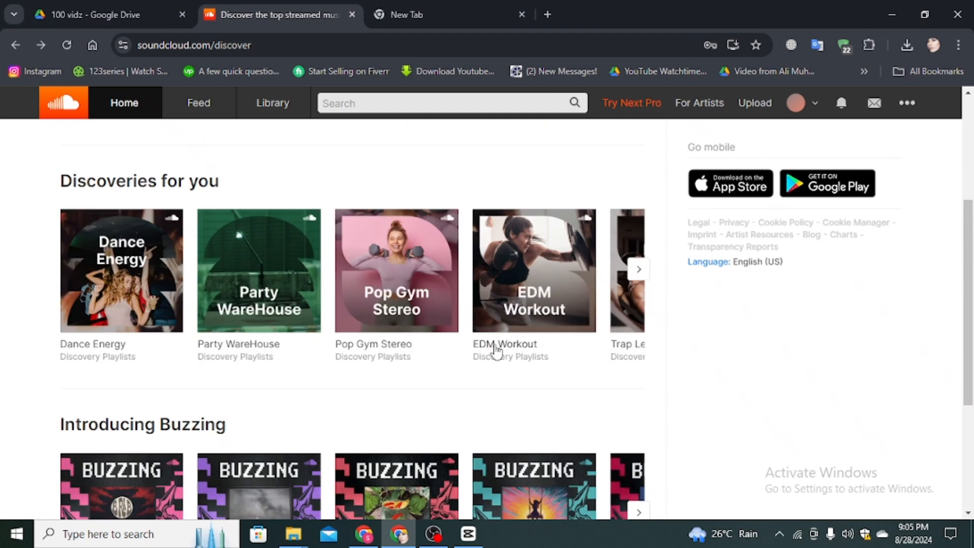
scroll("up", 3)
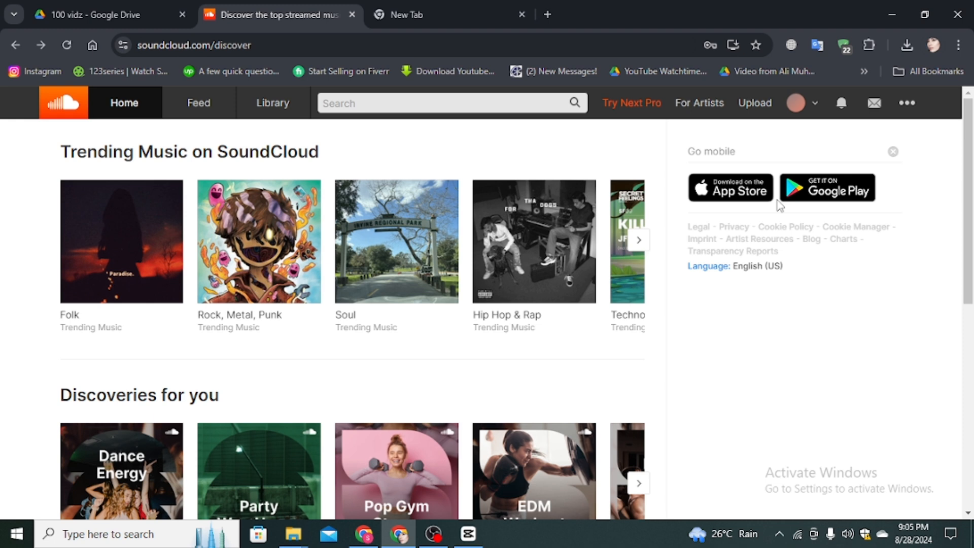
mouse_move(797, 103)
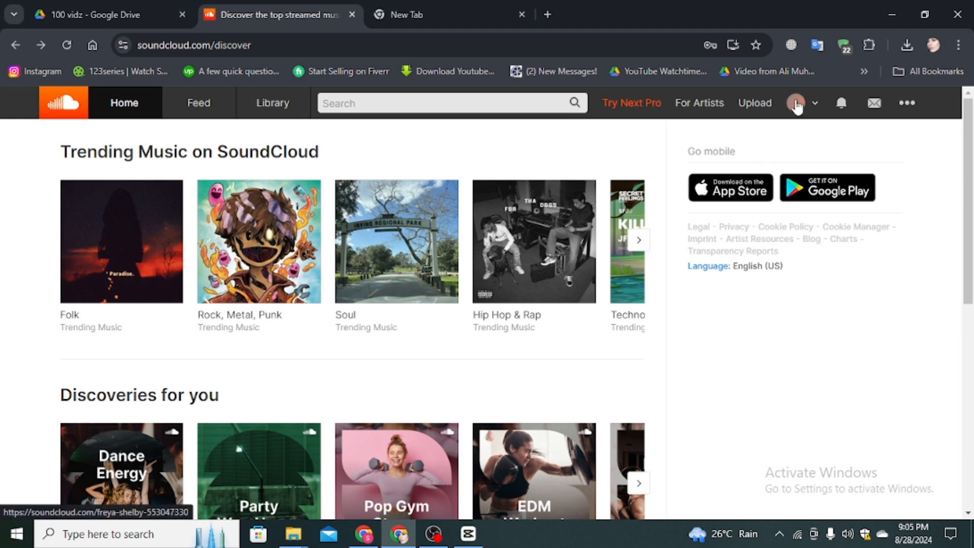
Step: Go to the account's own profile page from the avatar menu and review the verify-email notice
left_click(796, 103)
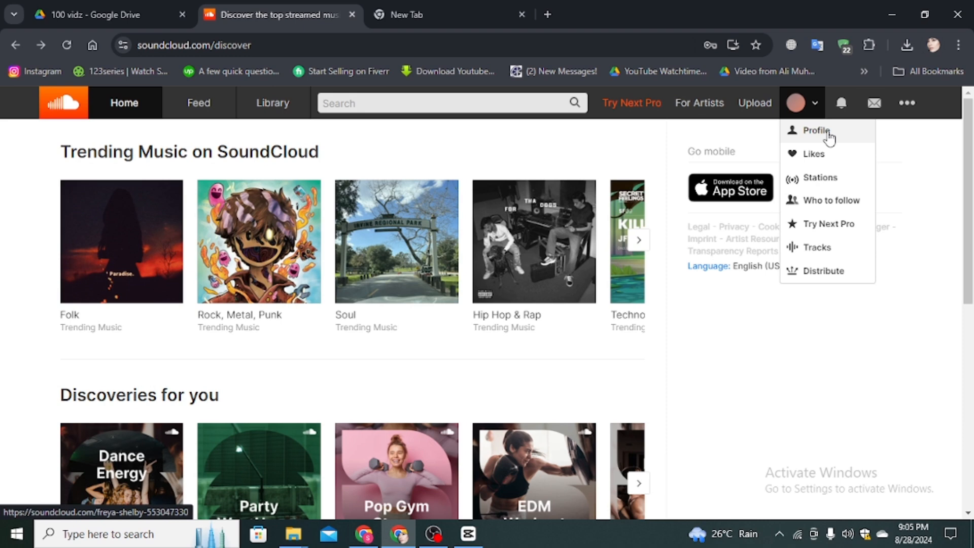
left_click(814, 131)
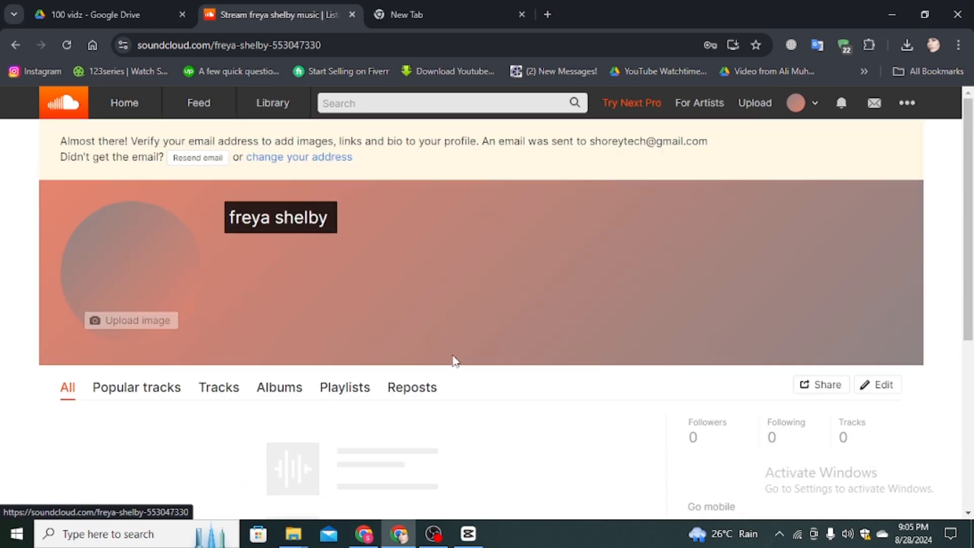
mouse_move(29, 163)
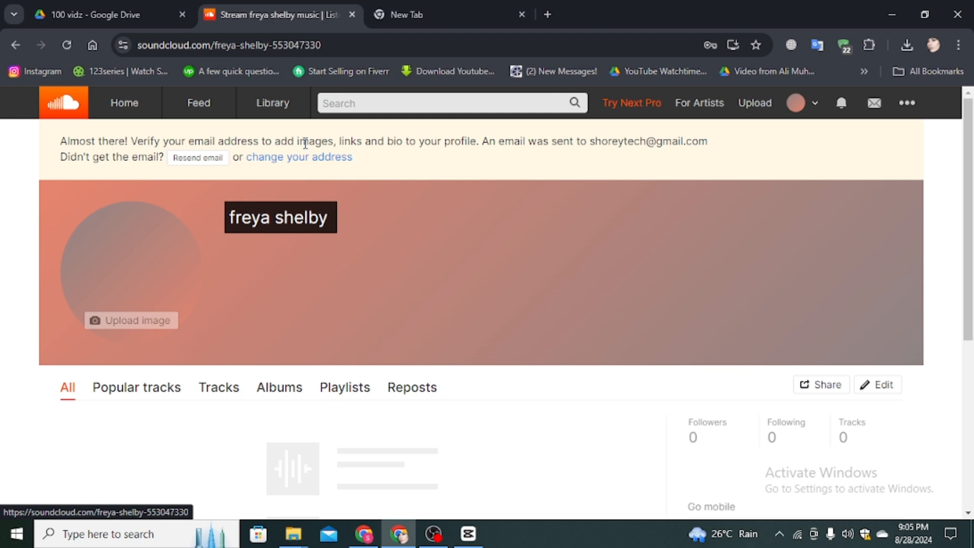
mouse_move(446, 148)
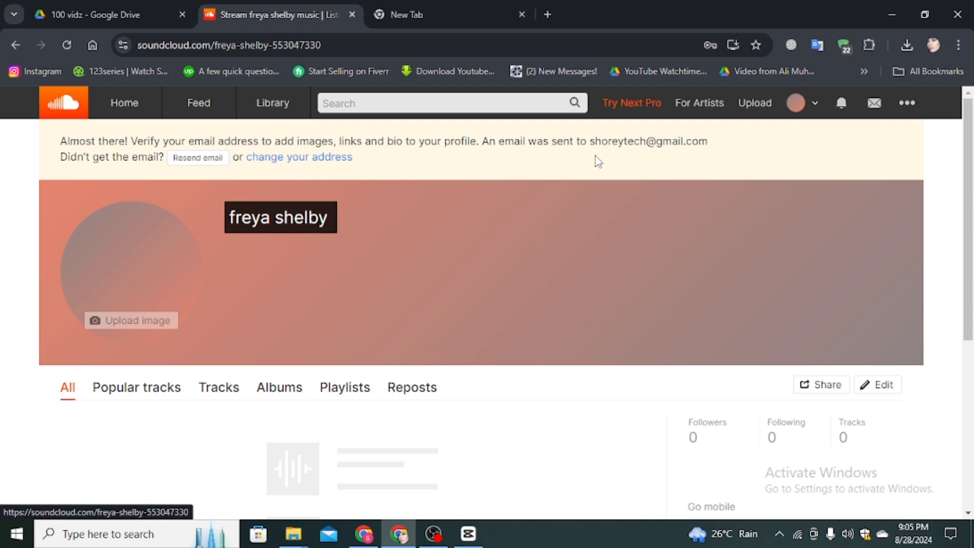
mouse_move(91, 171)
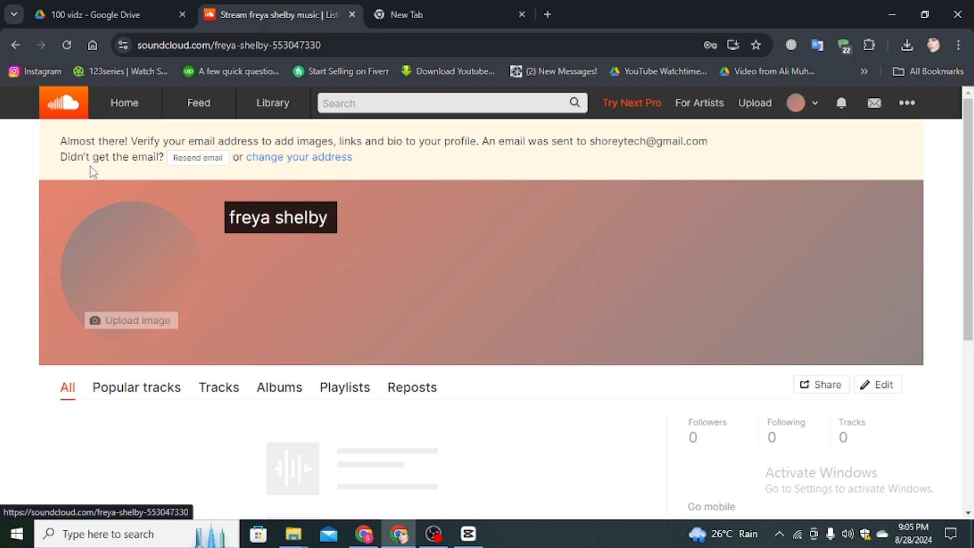
mouse_move(215, 161)
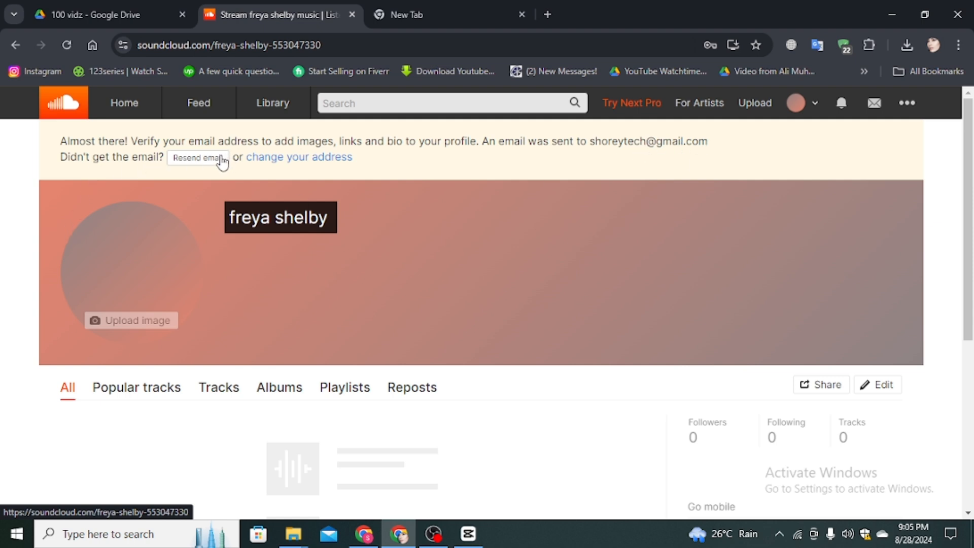
mouse_move(202, 164)
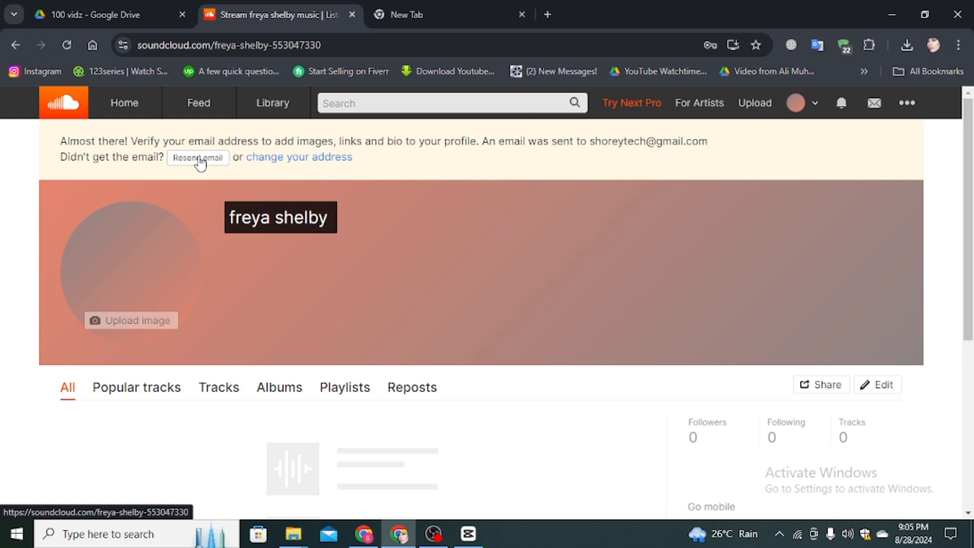
mouse_move(423, 5)
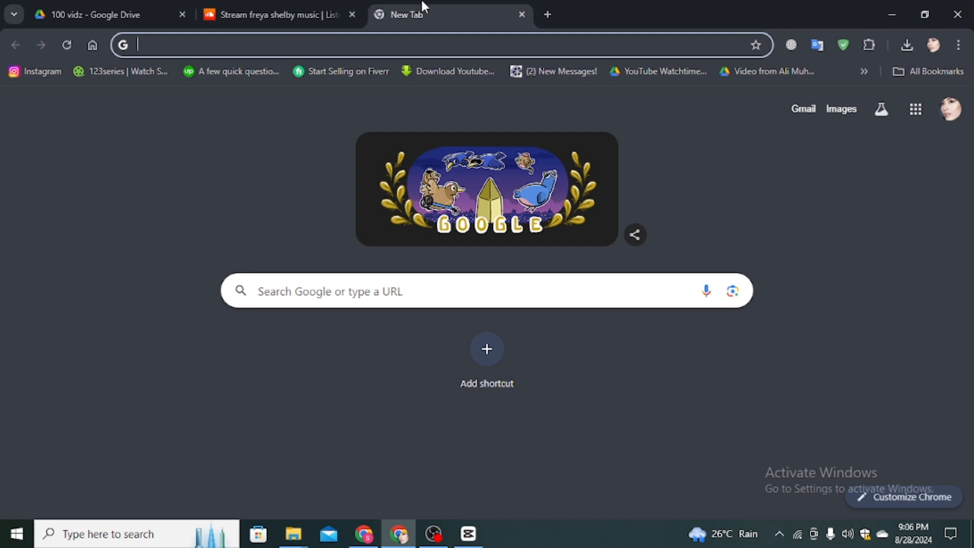
mouse_move(804, 111)
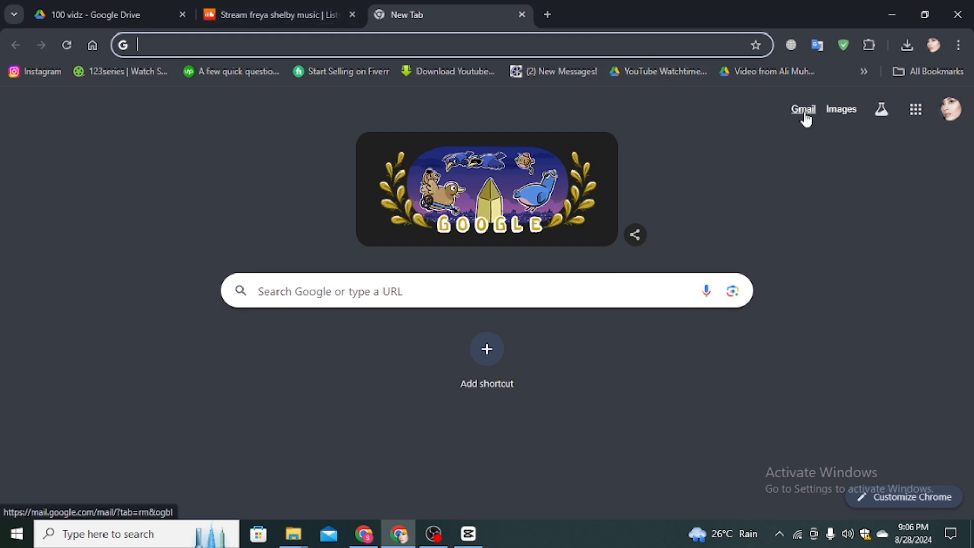
Step: In Gmail, view the SoundCloud 'Please confirm your email address' message
left_click(804, 109)
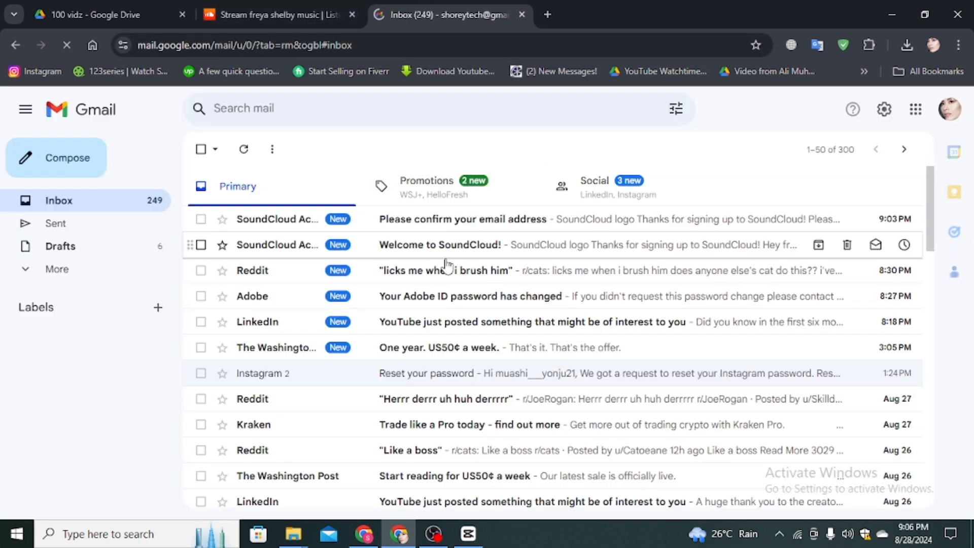
mouse_move(426, 228)
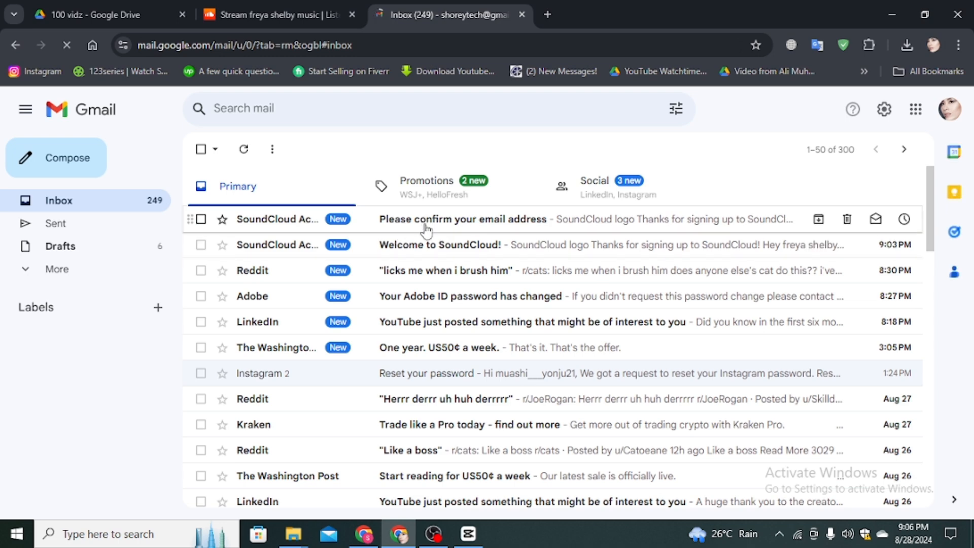
left_click(463, 219)
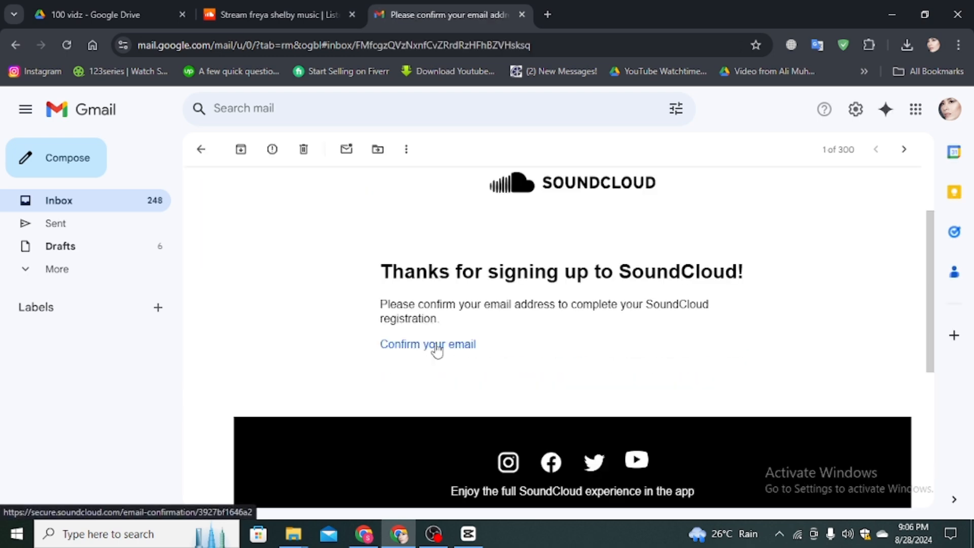
Step: Confirm the email from the message, continue to Discover, and check the profile no longer shows the notice
left_click(428, 344)
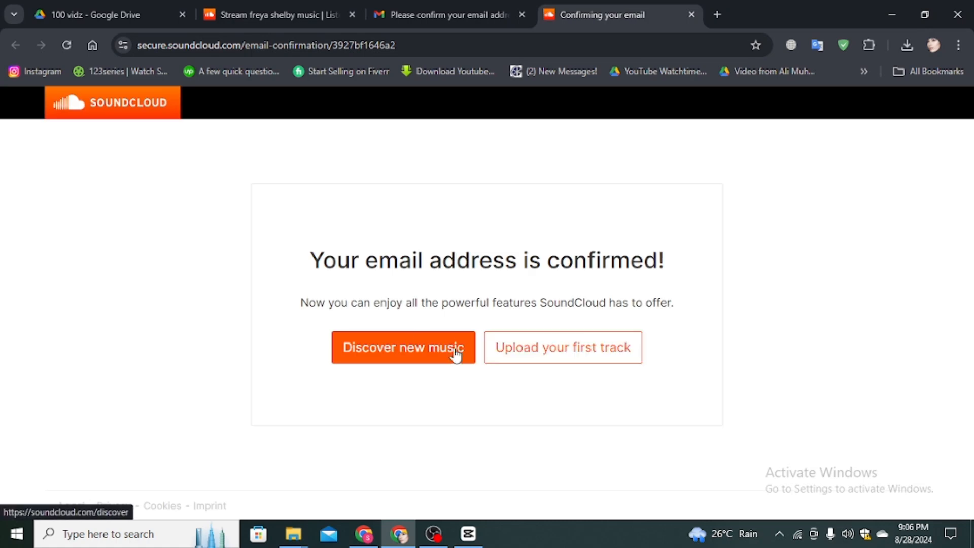
left_click(426, 347)
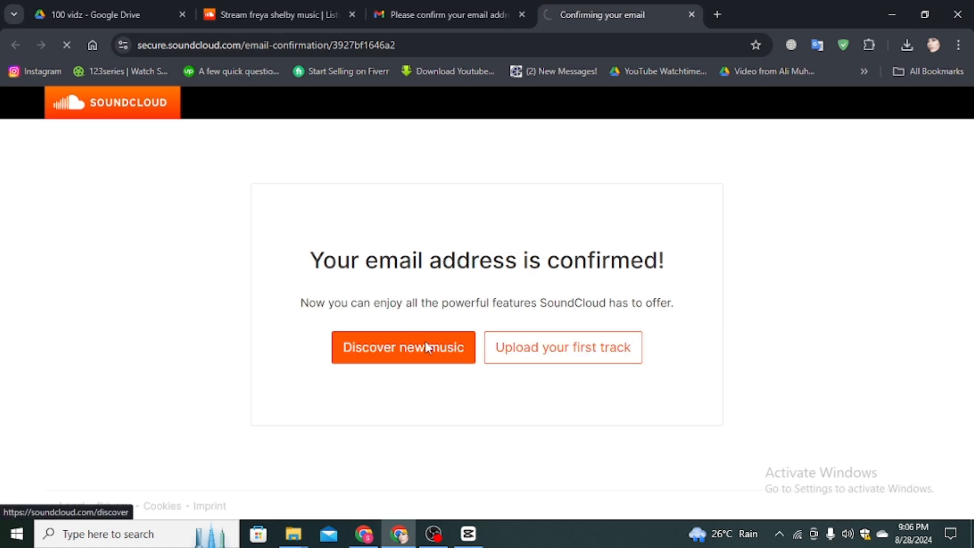
left_click(404, 347)
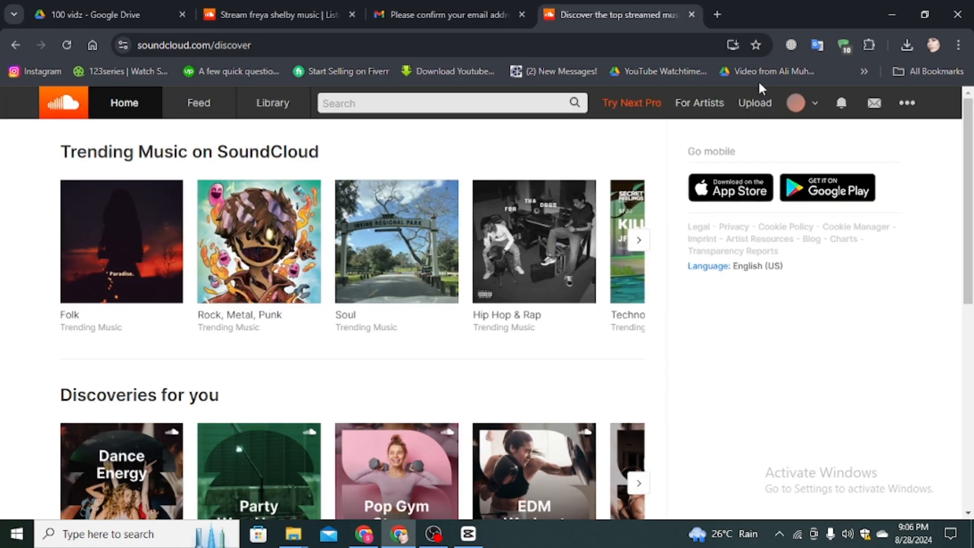
left_click(275, 14)
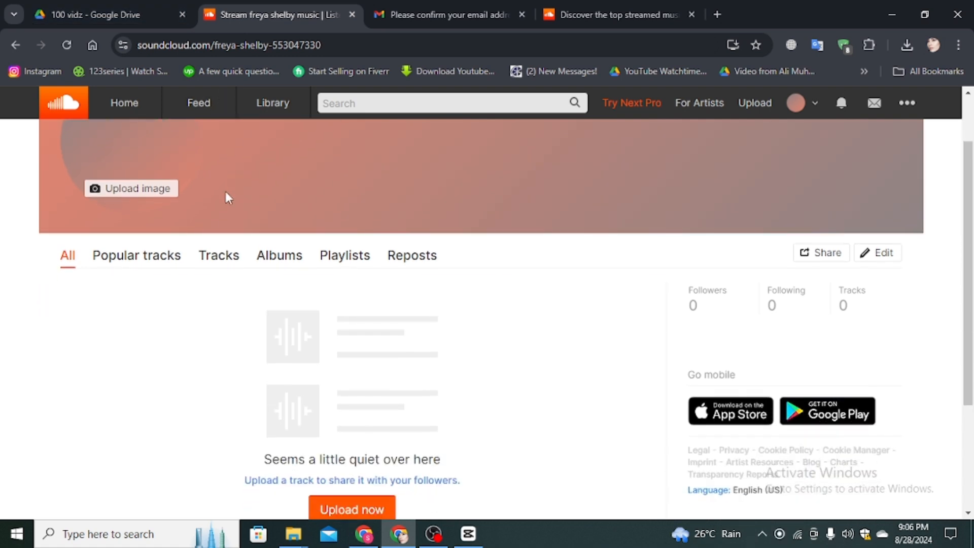
scroll("down", 3)
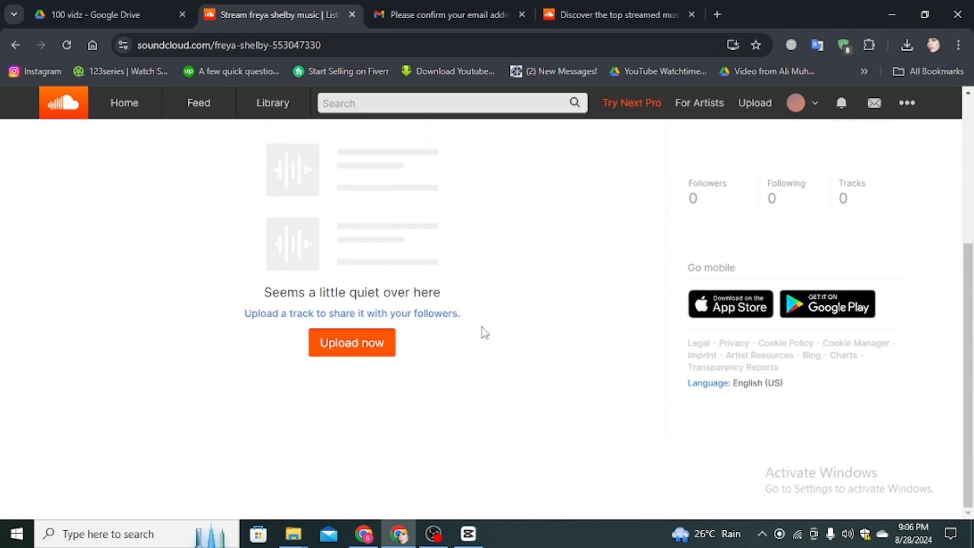